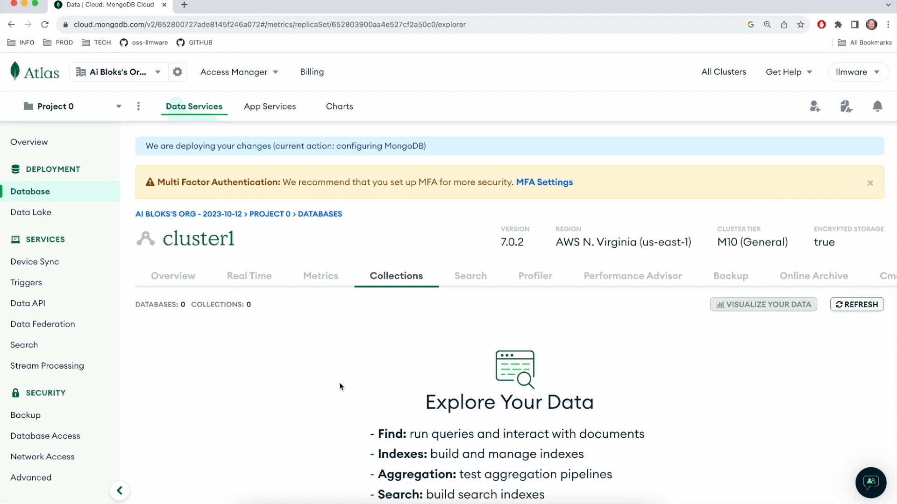
# - View cluster1's driver connection string in the Connect dialog, then return to its overview
pyautogui.doubleClick(197, 238)
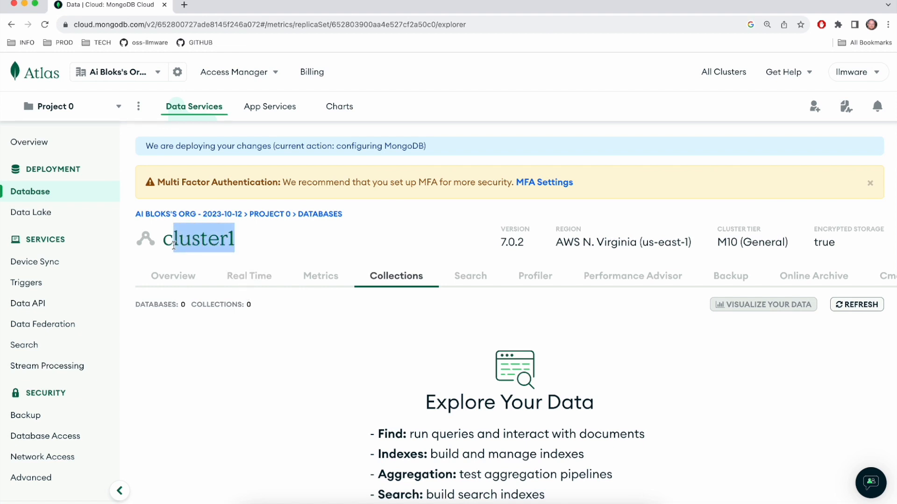
pyautogui.doubleClick(197, 238)
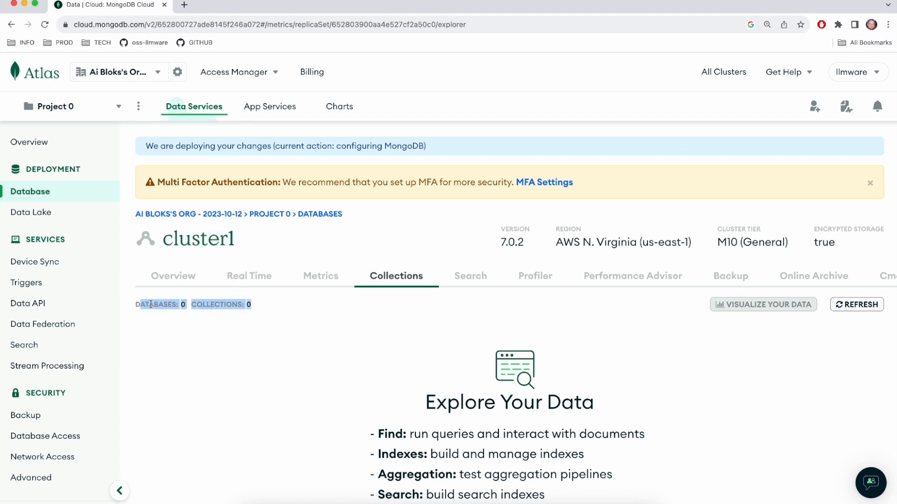
pyautogui.moveTo(217, 345)
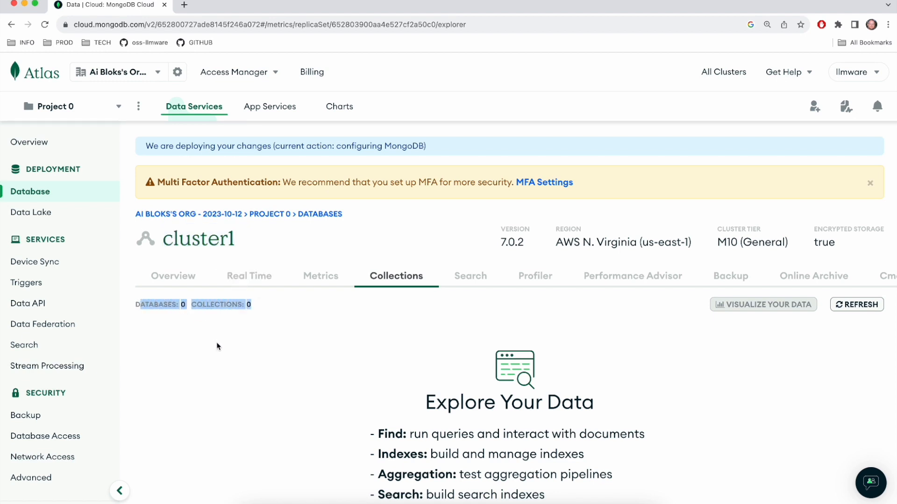
pyautogui.moveTo(174, 279)
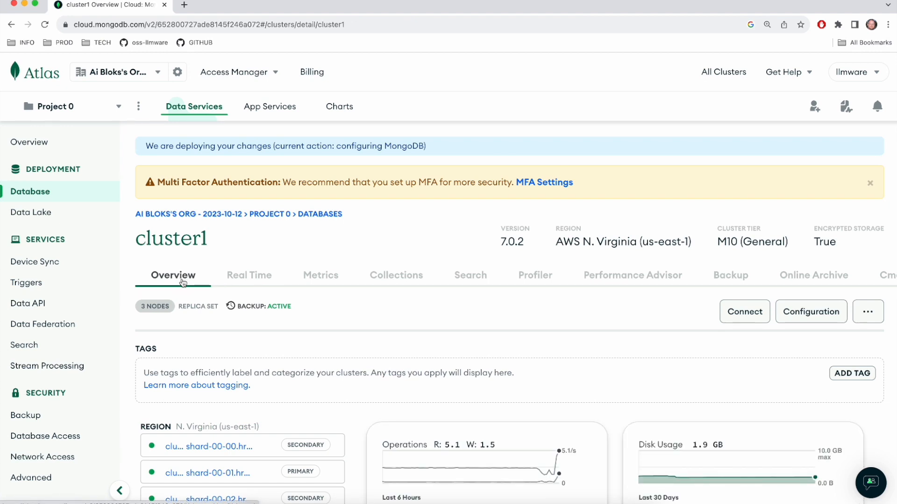
pyautogui.moveTo(745, 312)
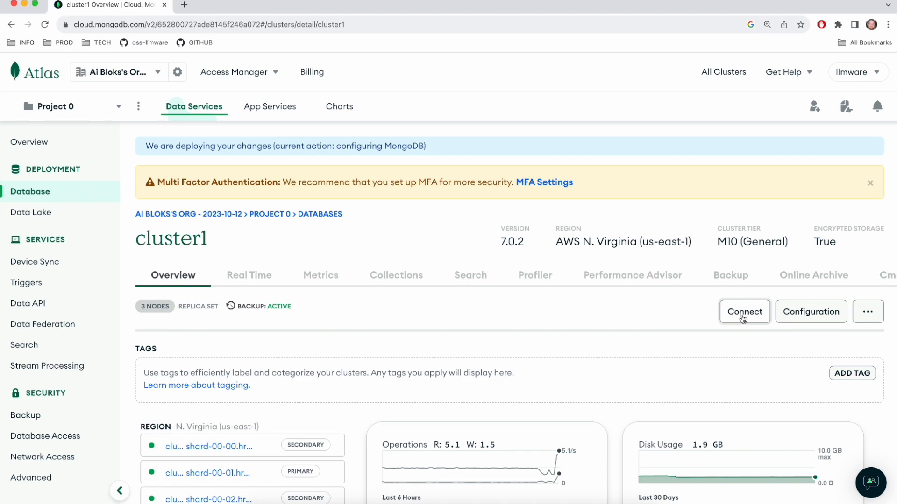
pyautogui.click(745, 312)
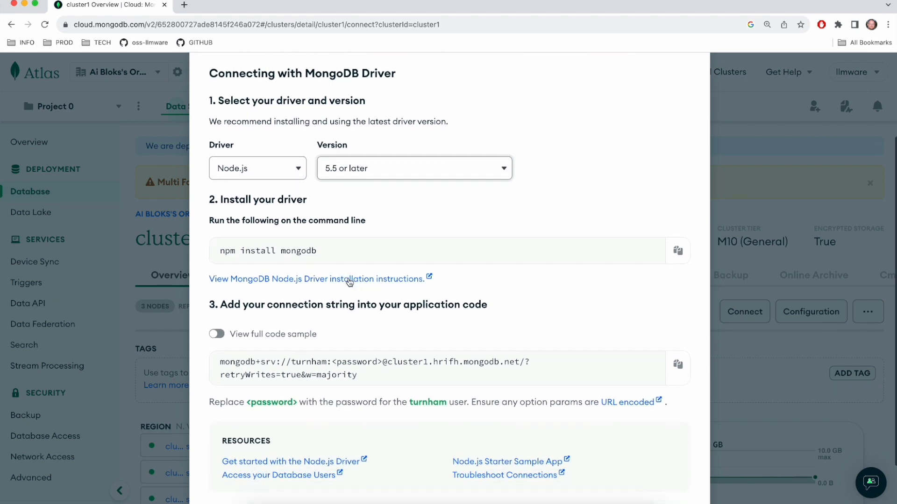
pyautogui.tripleClick(371, 335)
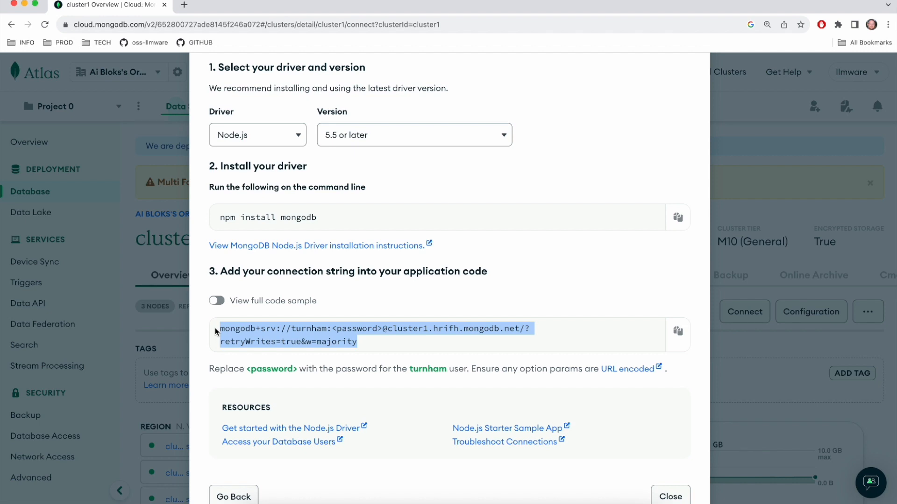
pyautogui.moveTo(531, 341)
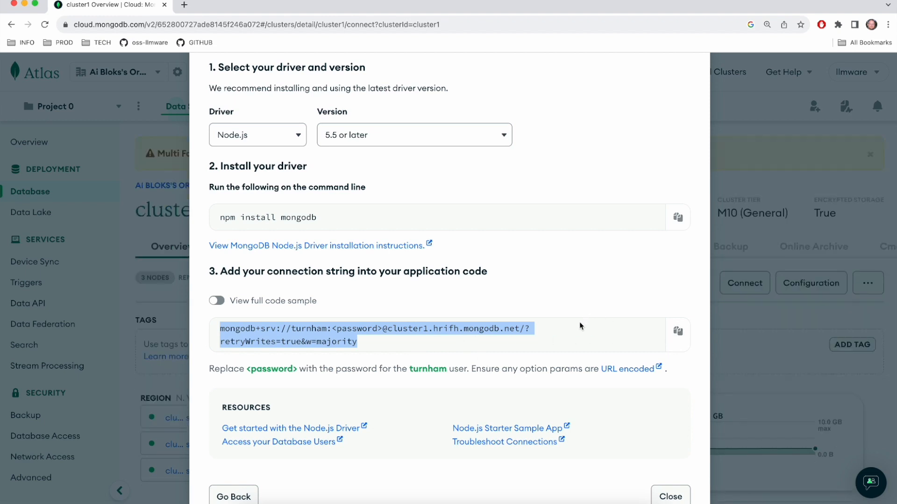
pyautogui.moveTo(643, 421)
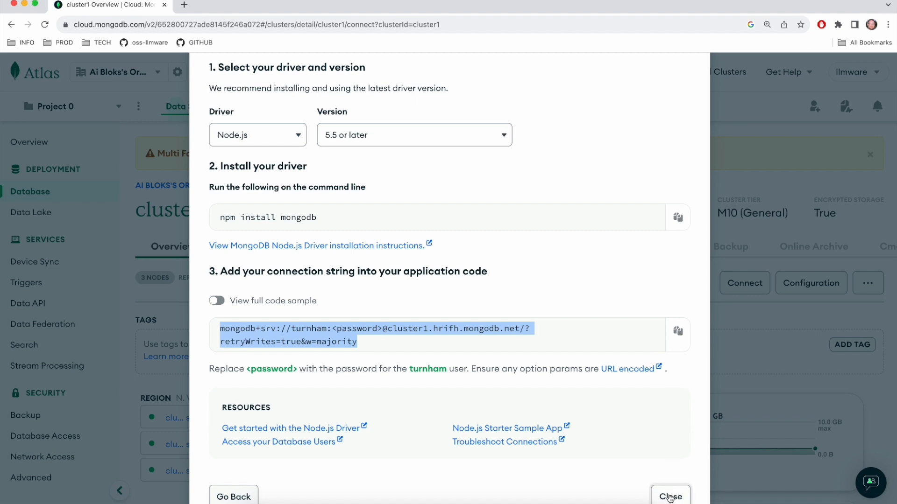
pyautogui.click(670, 495)
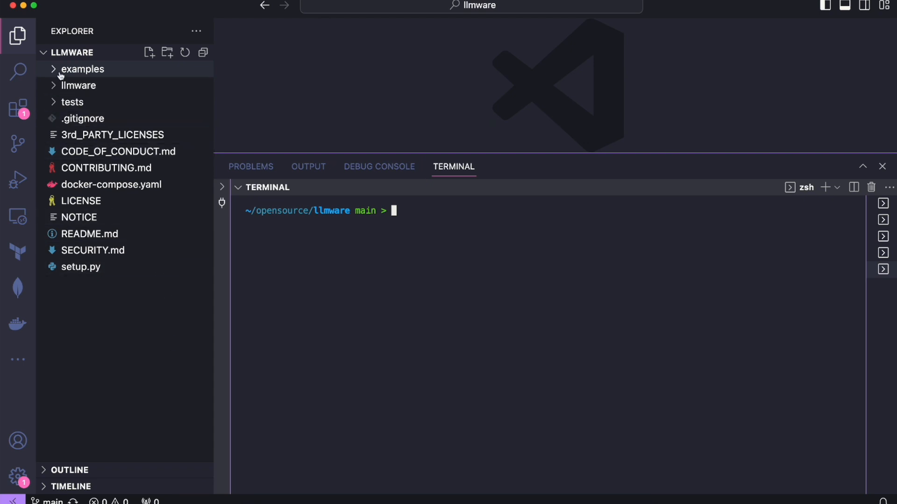
# - Expand the examples folder to reach using_mongo_atlas.py
pyautogui.click(82, 68)
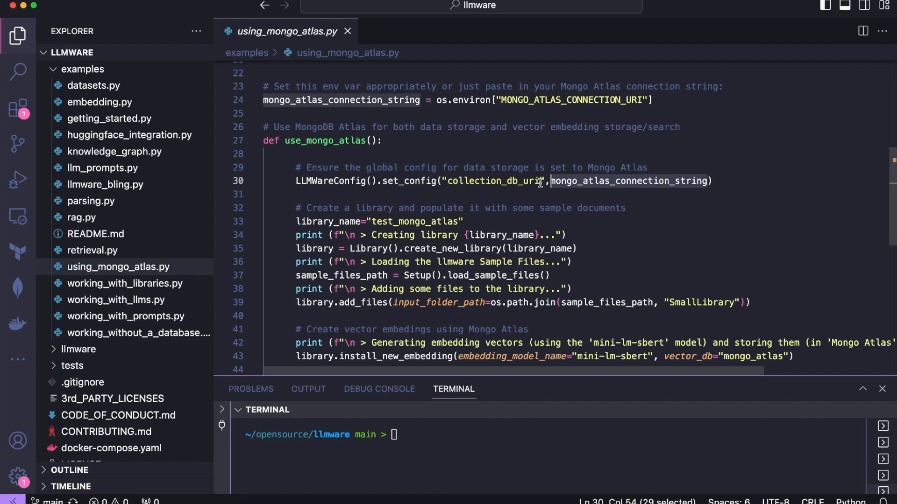
pyautogui.moveTo(464, 342)
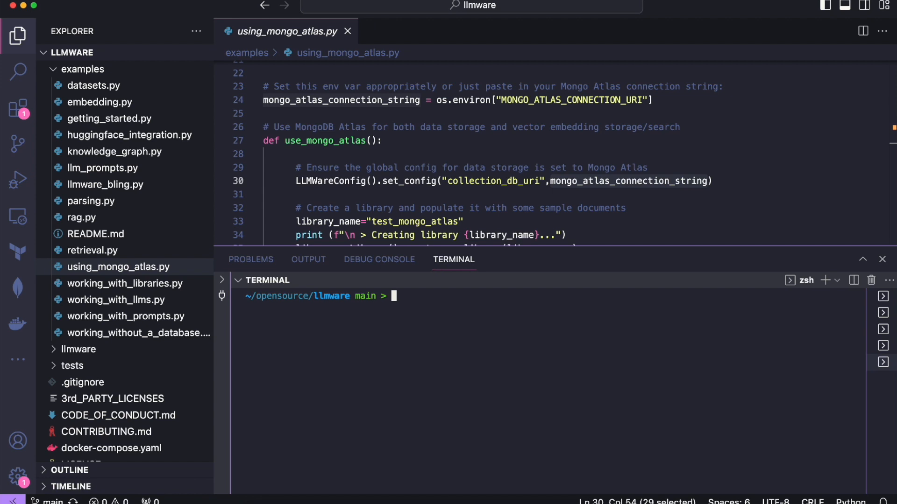
# - Enter the command 'python examples/us...' to run using_mongo_atlas.py in the terminal
pyautogui.write('python')
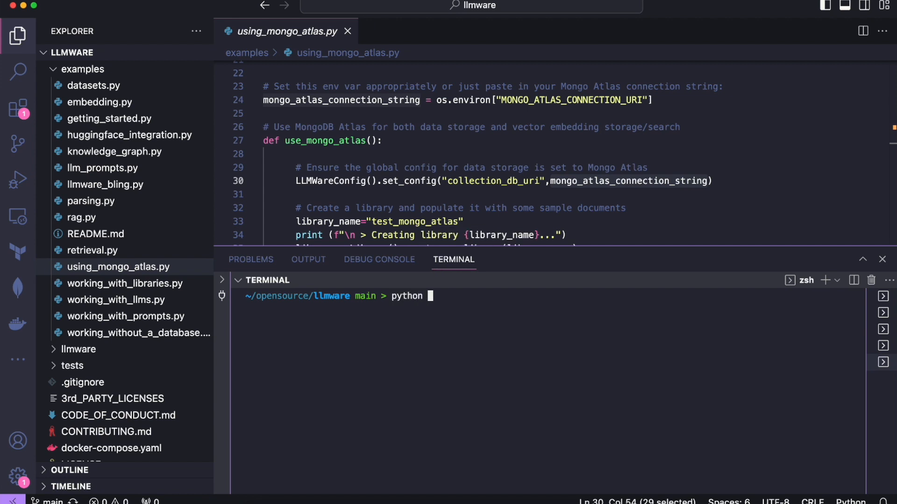
pyautogui.write('examples/us')
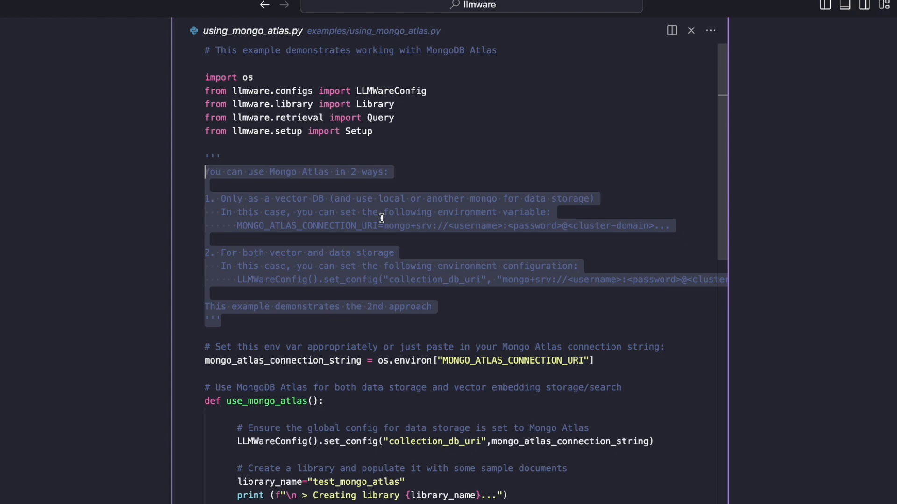
# - Review the library-creation and embedding lines of using_mongo_atlas.py, highlighting the library setup
pyautogui.scroll(-3)
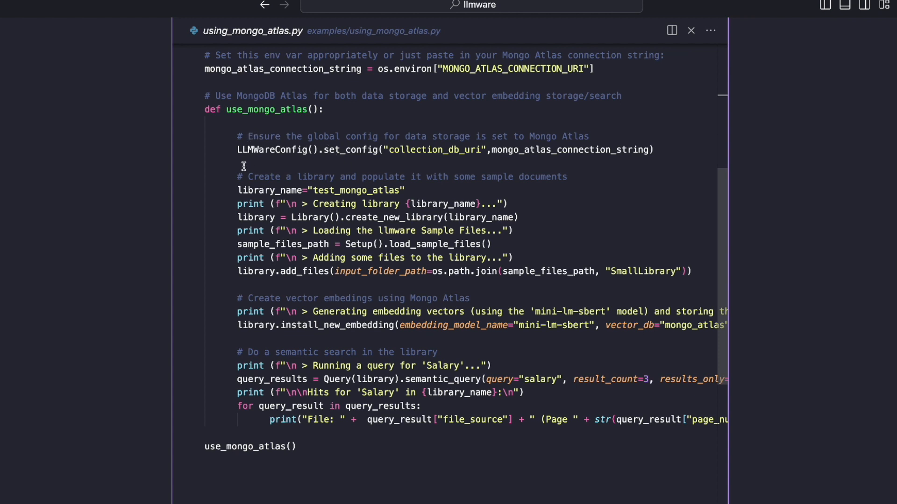
pyautogui.moveTo(233, 182)
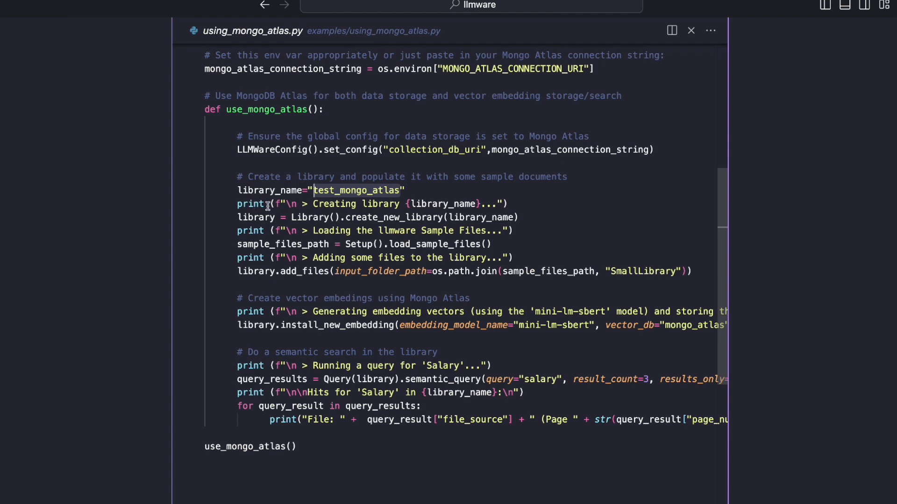
pyautogui.moveTo(694, 262)
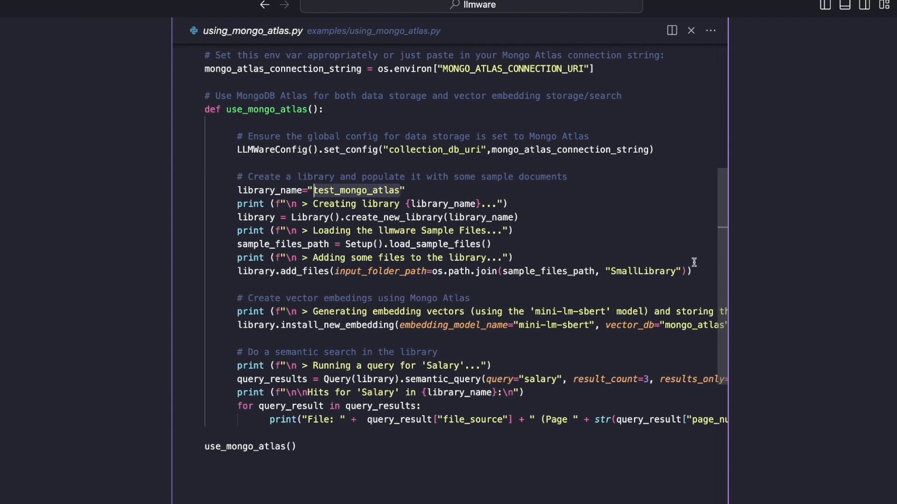
pyautogui.moveTo(315, 190); pyautogui.dragTo(691, 271)
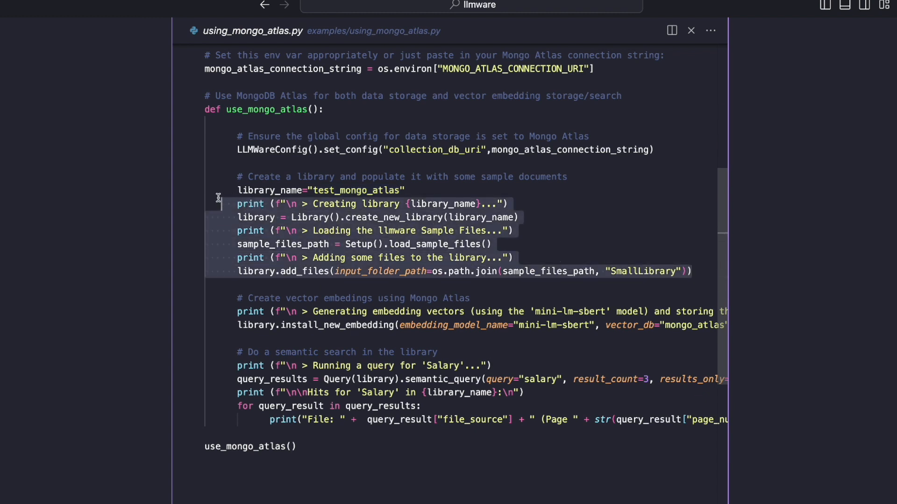
pyautogui.moveTo(353, 223)
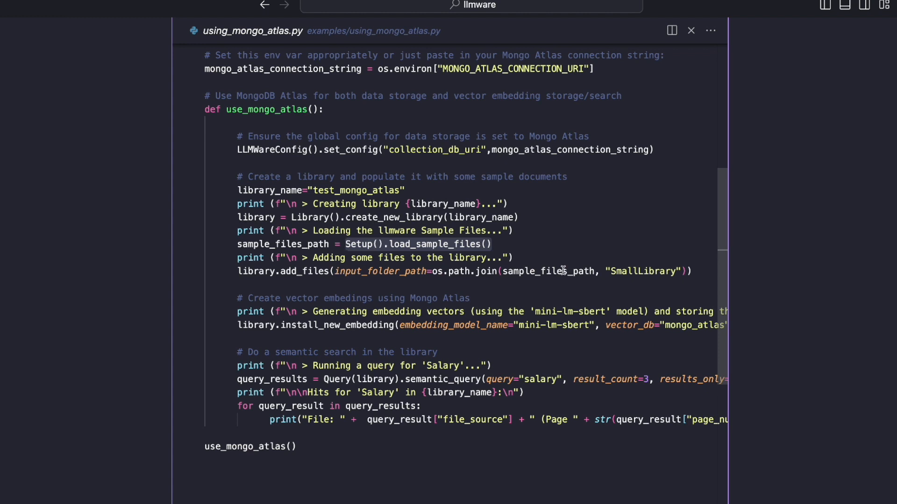
pyautogui.scroll(-3)
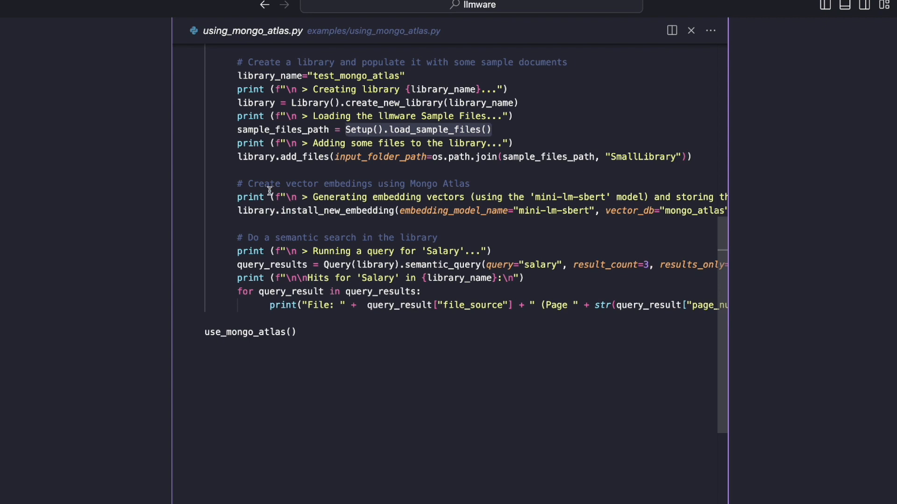
pyautogui.moveTo(268, 190)
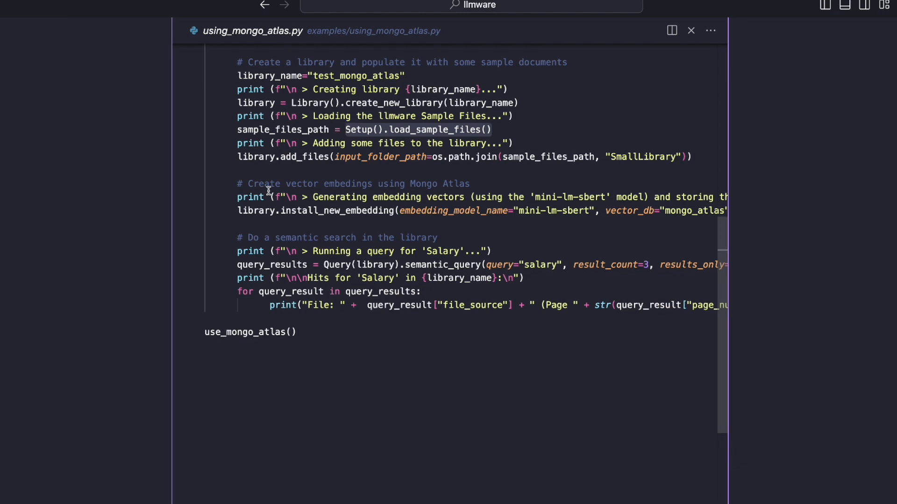
pyautogui.click(276, 210)
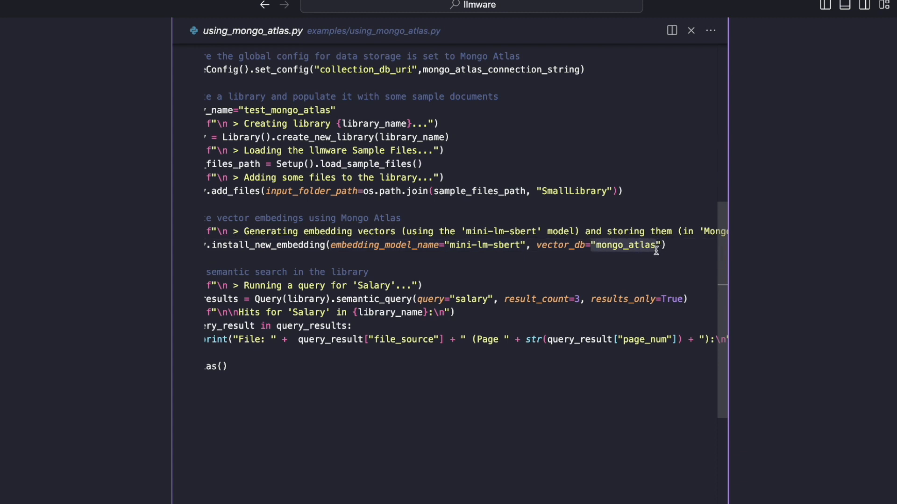
pyautogui.moveTo(583, 244)
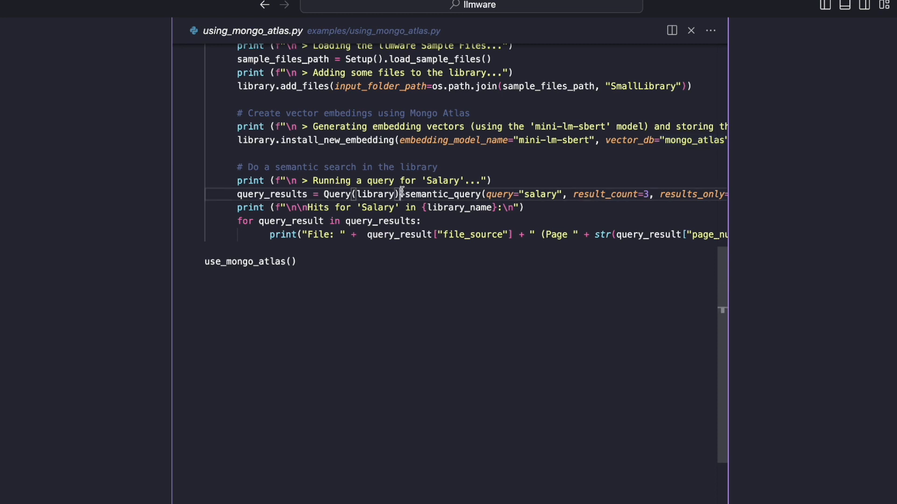
# - Highlight the semantic 'salary' query and review the three Salary hits in the terminal output
pyautogui.doubleClick(437, 194)
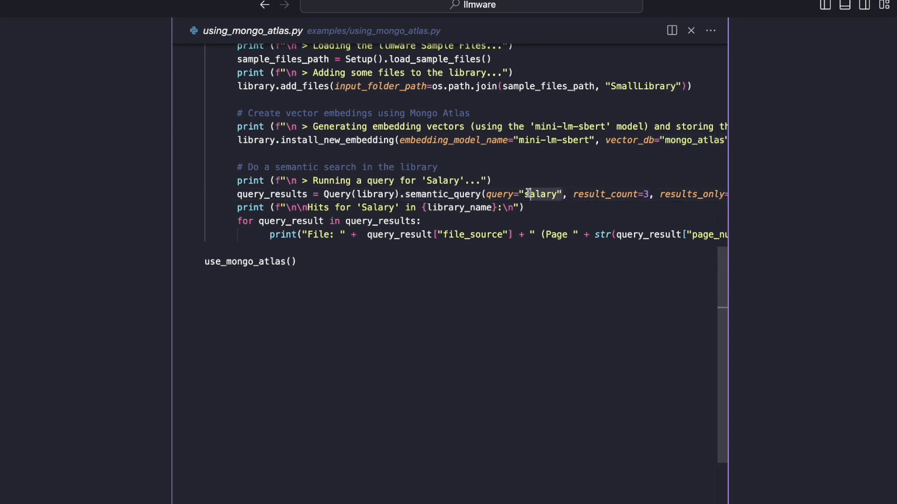
pyautogui.doubleClick(541, 195)
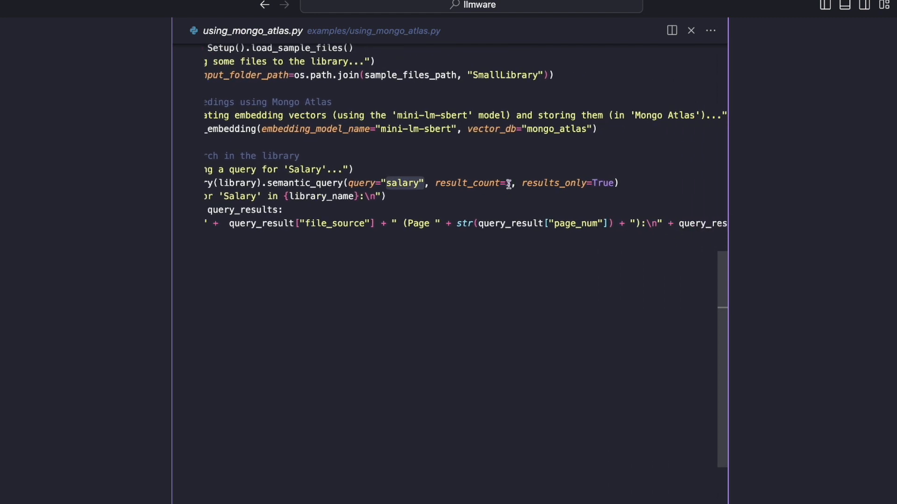
pyautogui.hscroll(-3)
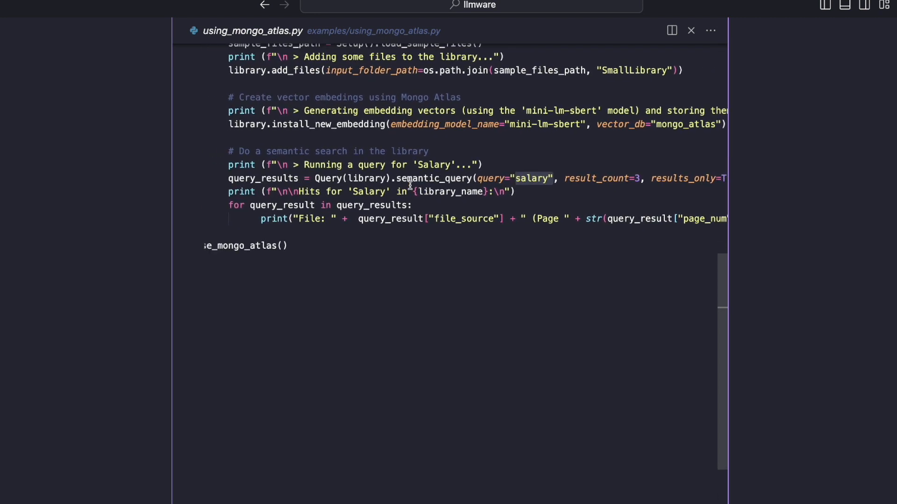
pyautogui.scroll(-3)
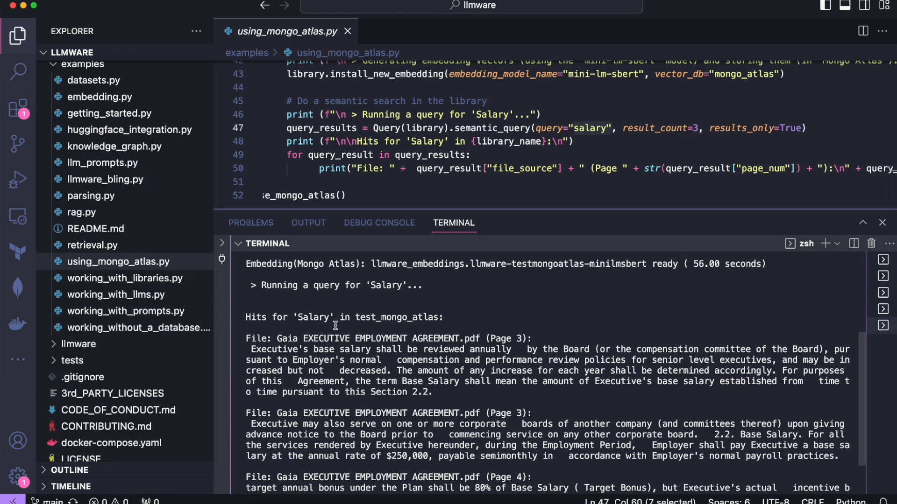
pyautogui.scroll(-3)
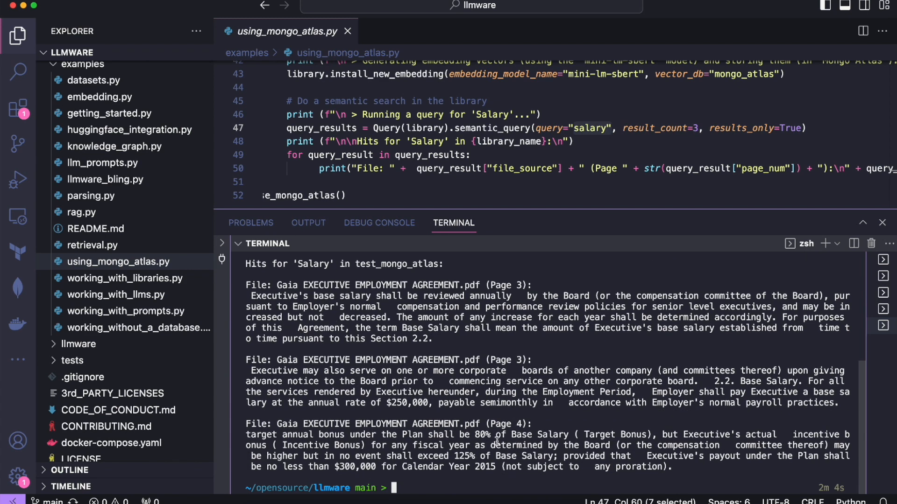
pyautogui.moveTo(503, 298)
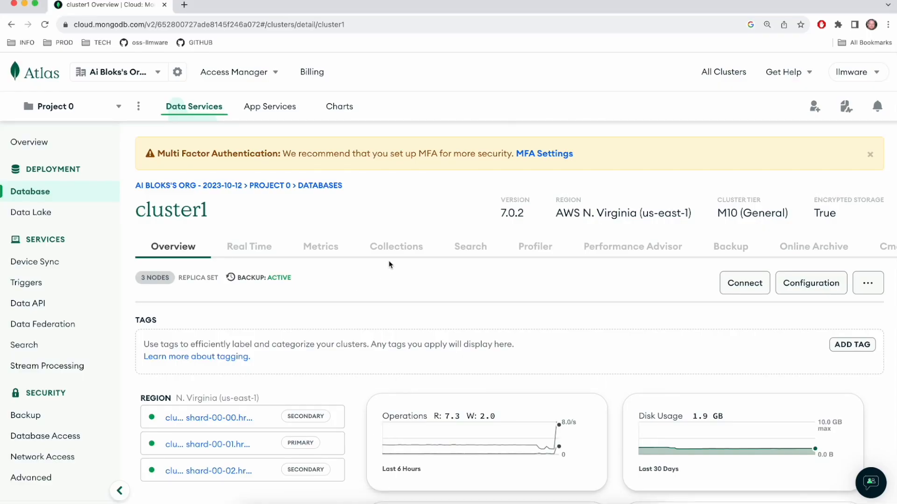
# - Show cluster1's Collections with the llmware database's library collection record
pyautogui.click(395, 247)
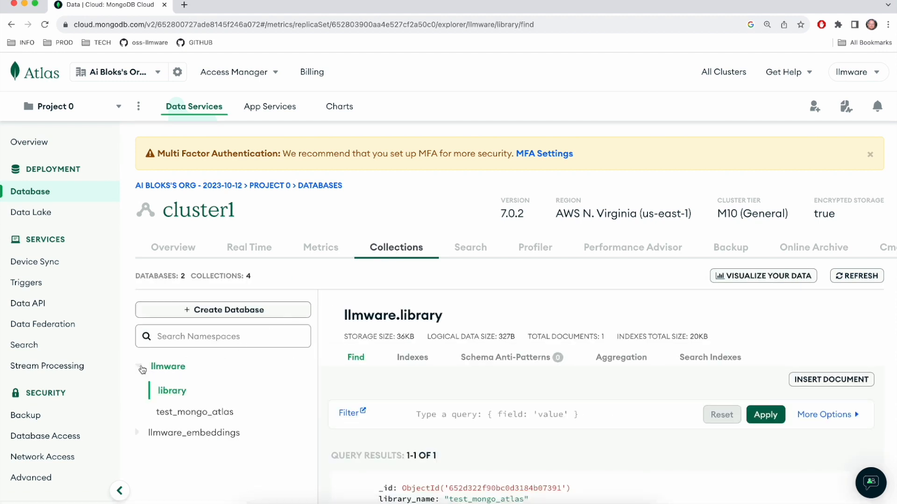
pyautogui.click(139, 366)
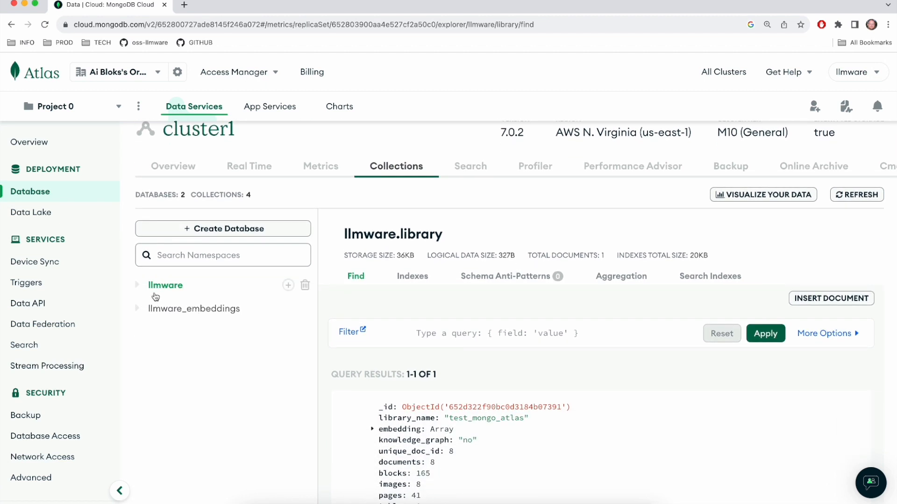
pyautogui.click(137, 284)
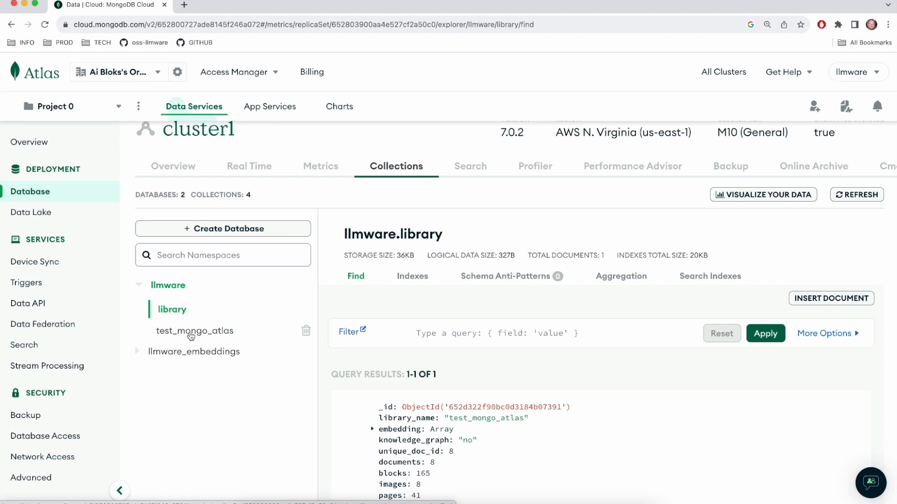
# - Browse the test_mongo_atlas collection's text-block documents, showing more fields on two records
pyautogui.click(197, 331)
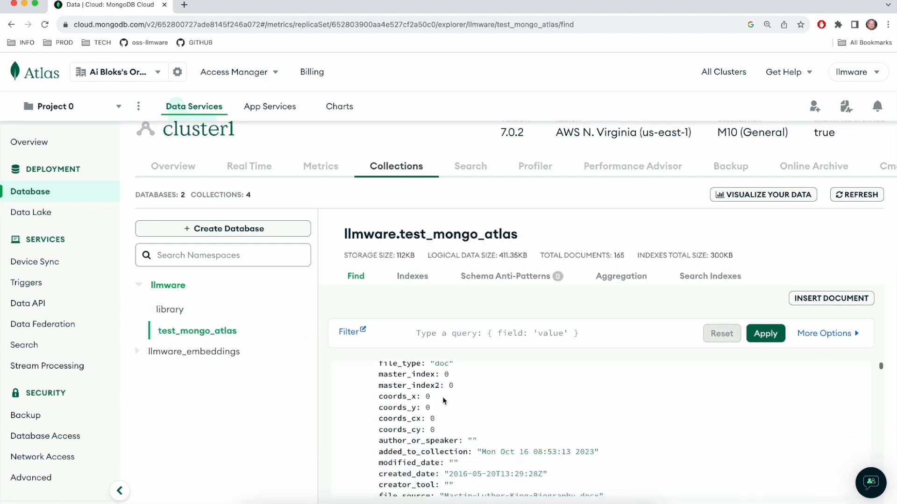
pyautogui.scroll(-3)
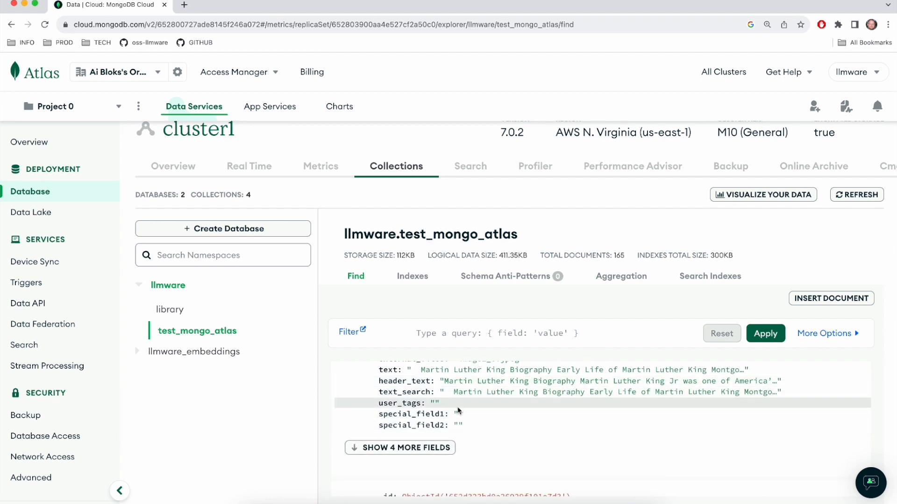
pyautogui.click(400, 448)
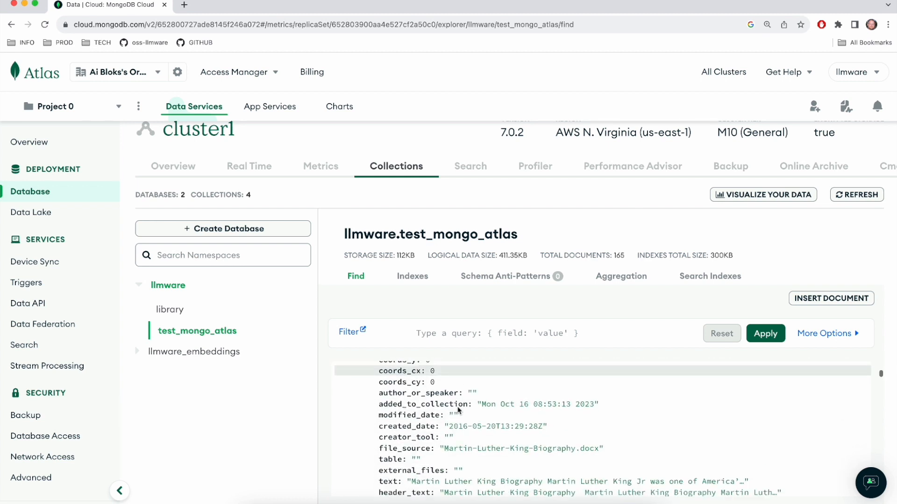
pyautogui.scroll(-3)
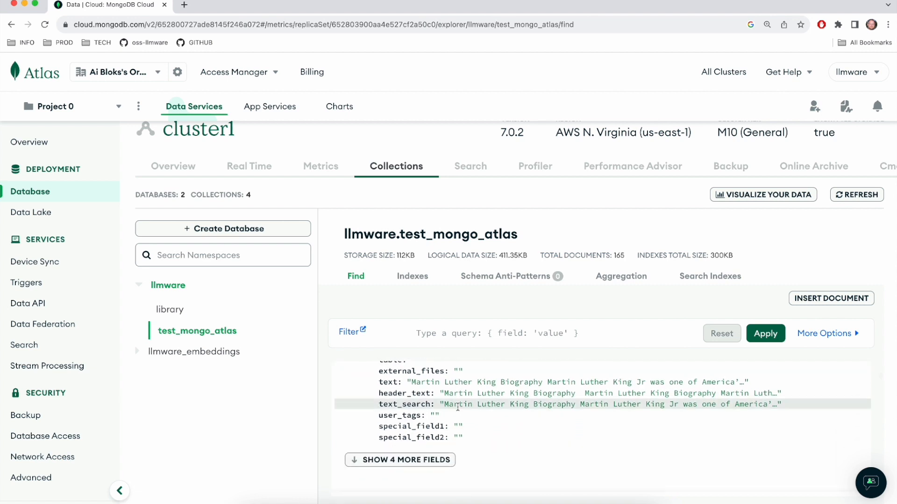
pyautogui.scroll(-3)
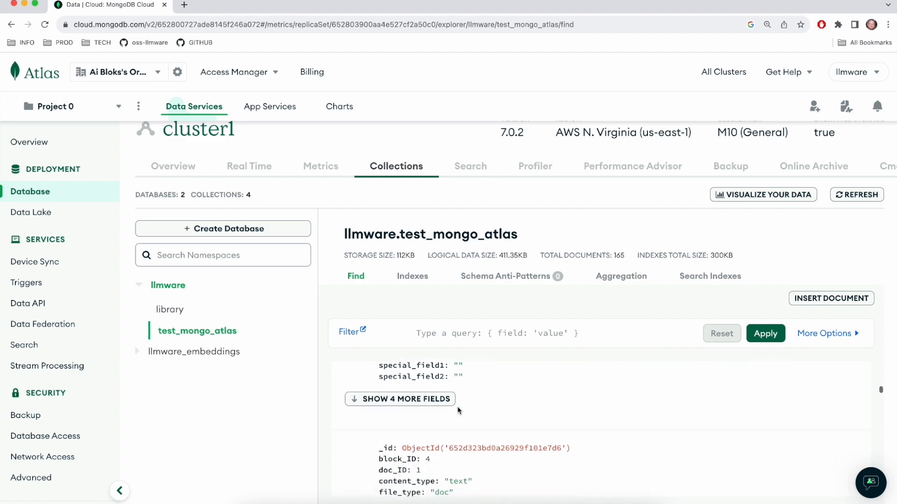
pyautogui.click(400, 399)
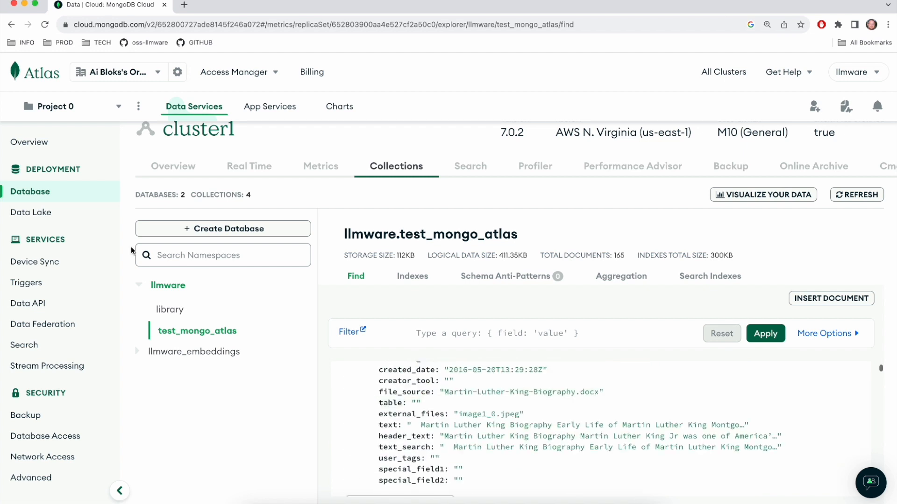
pyautogui.click(139, 285)
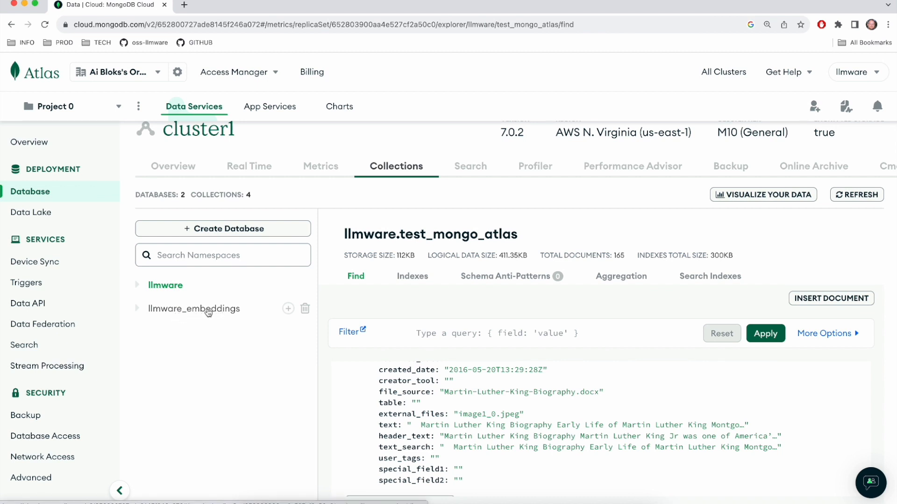
# - Show the llmware_embeddings llmware-testmongoatlas-minilmsbert collection and highlight minilmsbert in its name
pyautogui.click(137, 309)
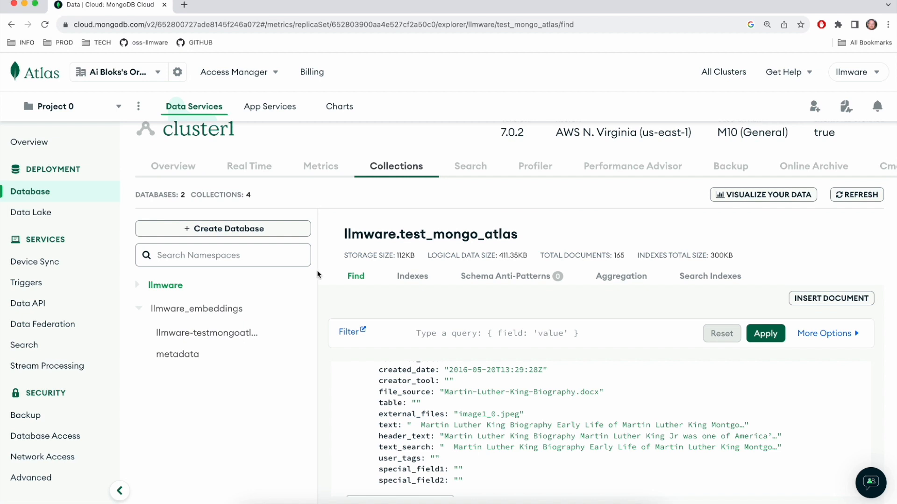
pyautogui.moveTo(318, 291)
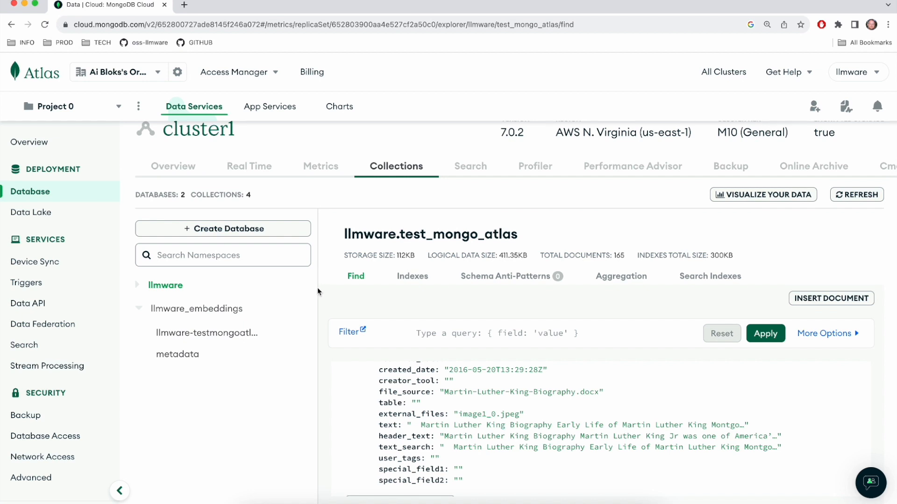
pyautogui.click(208, 332)
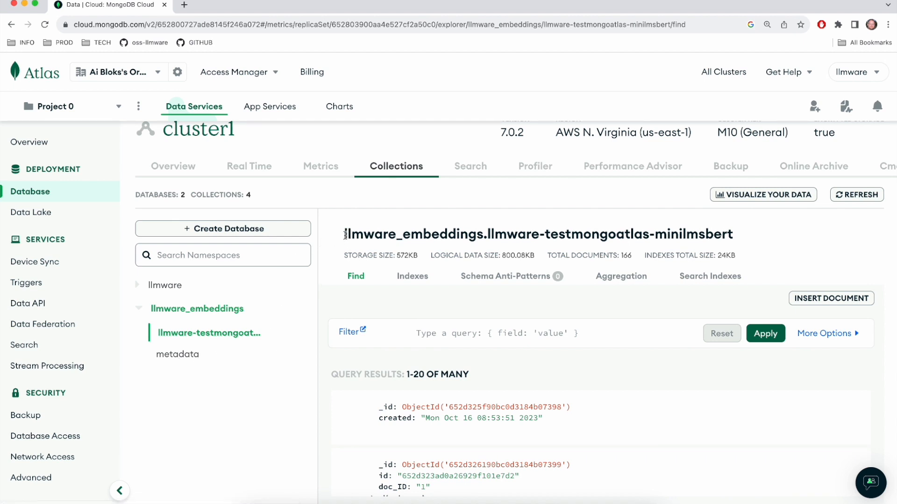
pyautogui.doubleClick(409, 233)
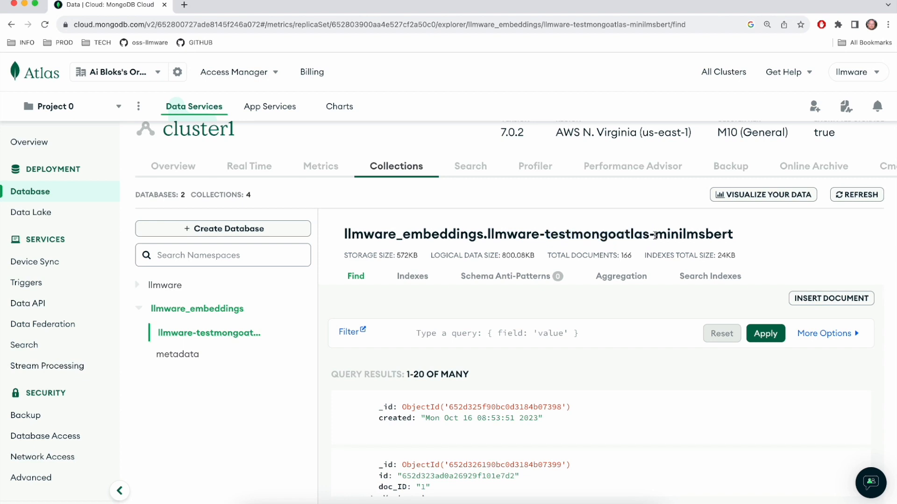
pyautogui.doubleClick(692, 233)
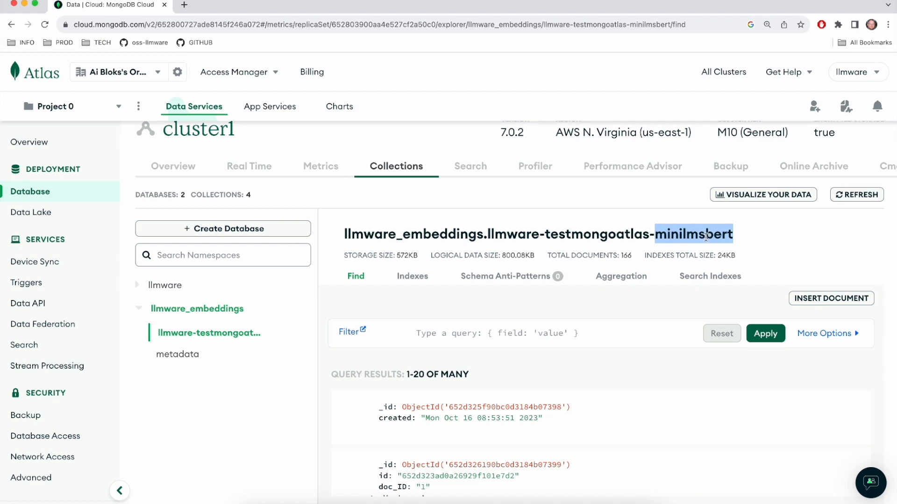
pyautogui.scroll(-3)
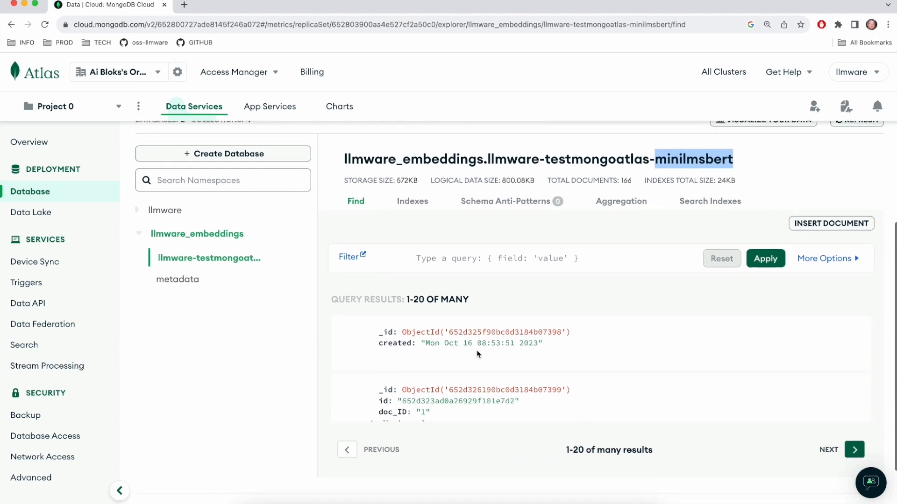
pyautogui.scroll(-3)
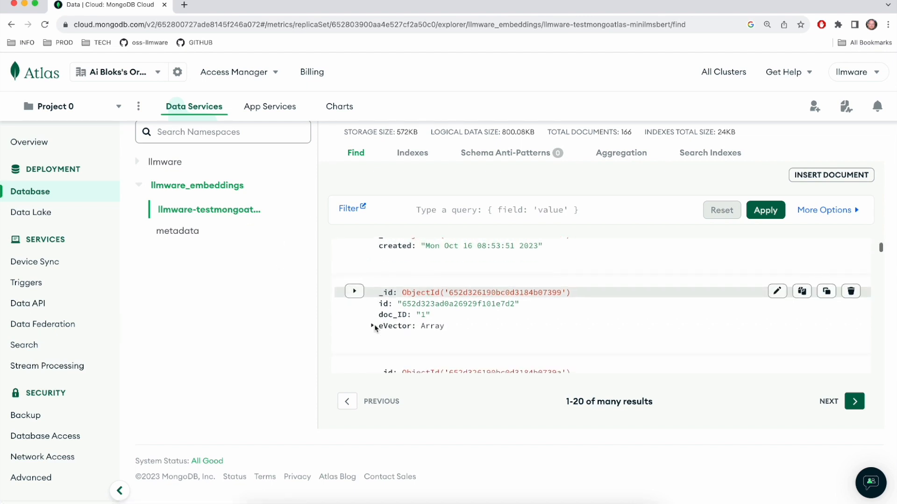
pyautogui.click(373, 326)
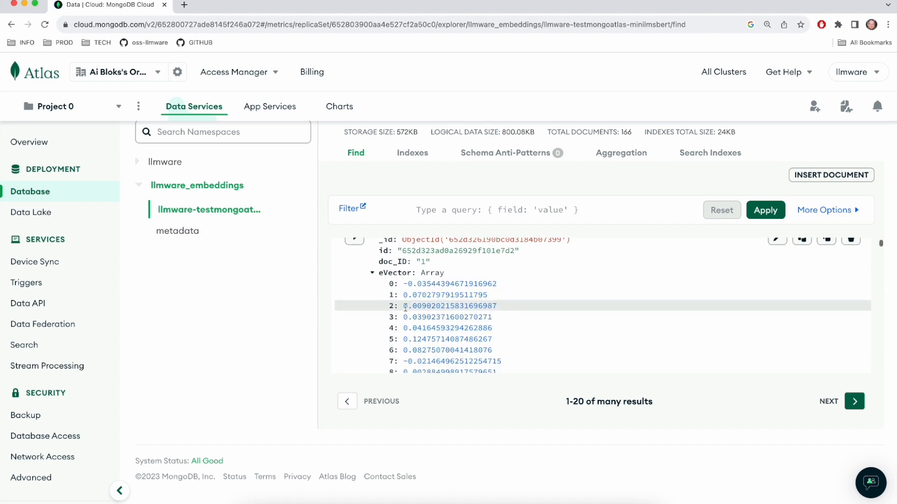
pyautogui.scroll(-3)
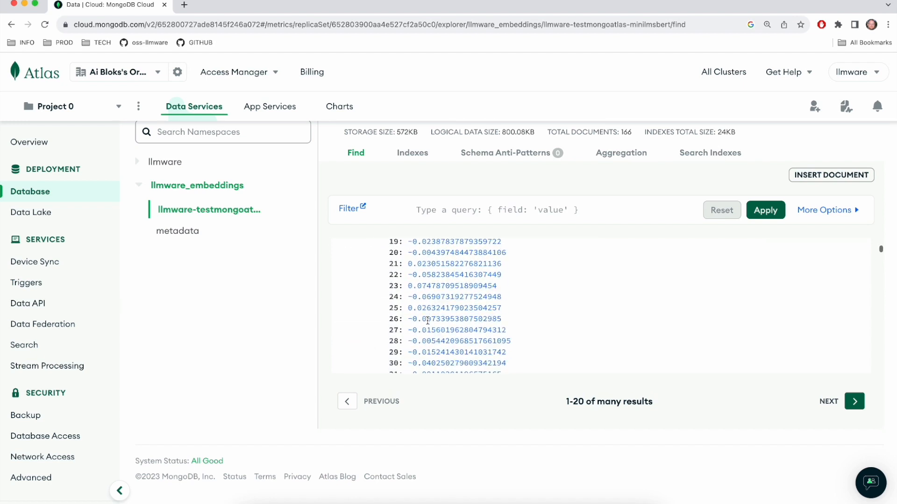
pyautogui.scroll(-3)
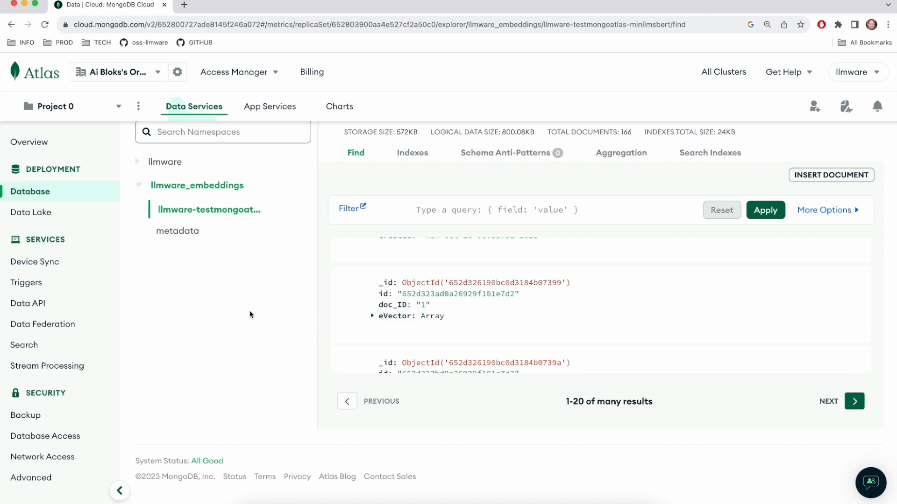
pyautogui.moveTo(257, 310)
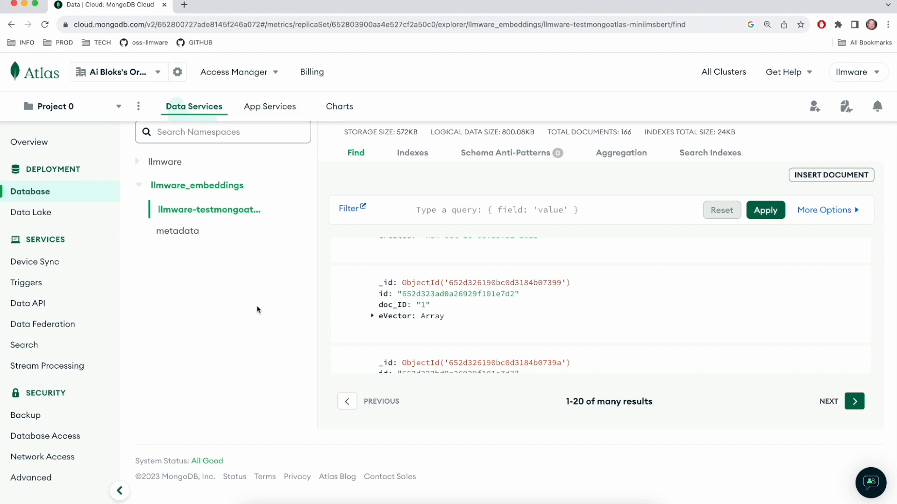
pyautogui.moveTo(264, 309)
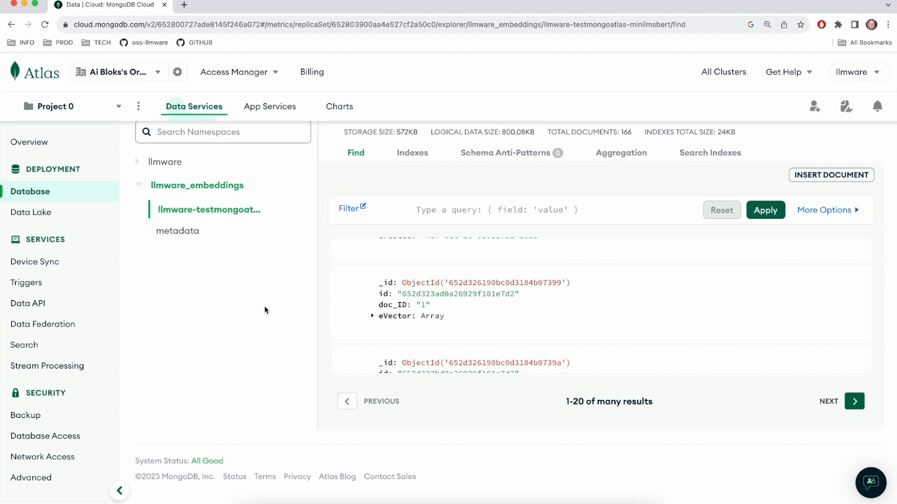
pyautogui.moveTo(290, 303)
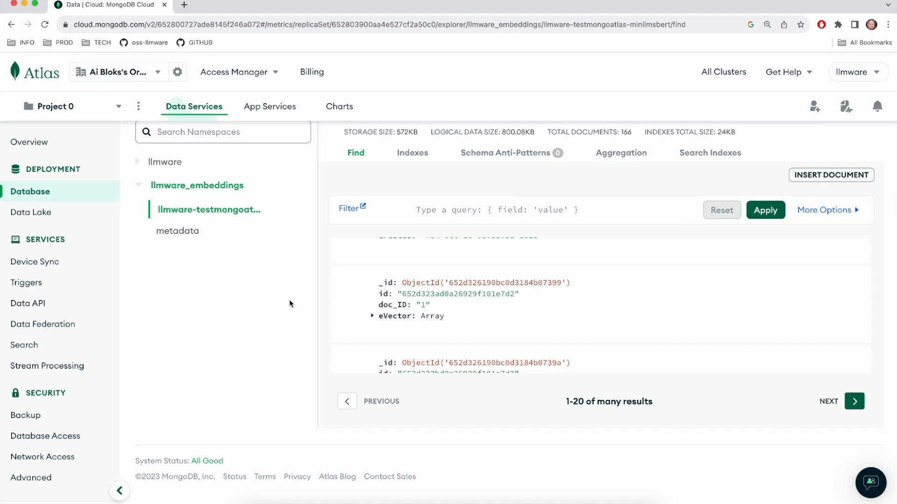